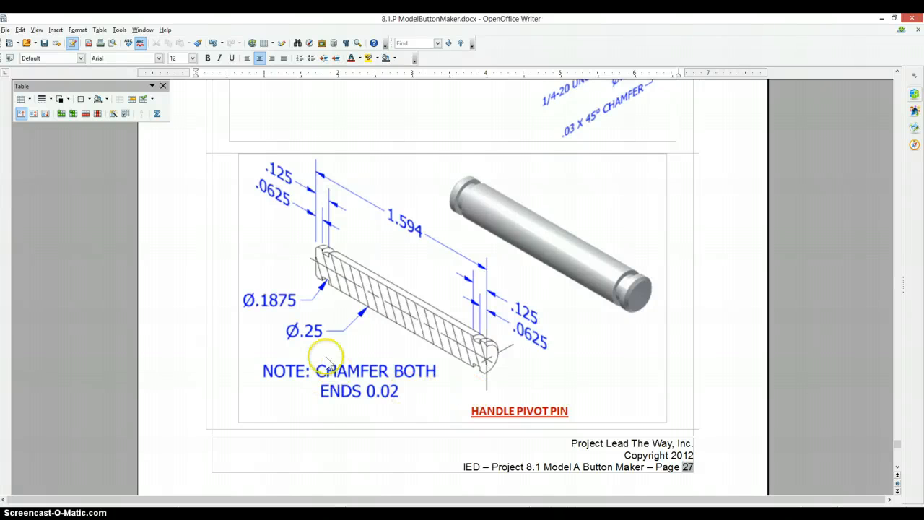
{"action": "mouse_move", "coordinate": [344, 238]}
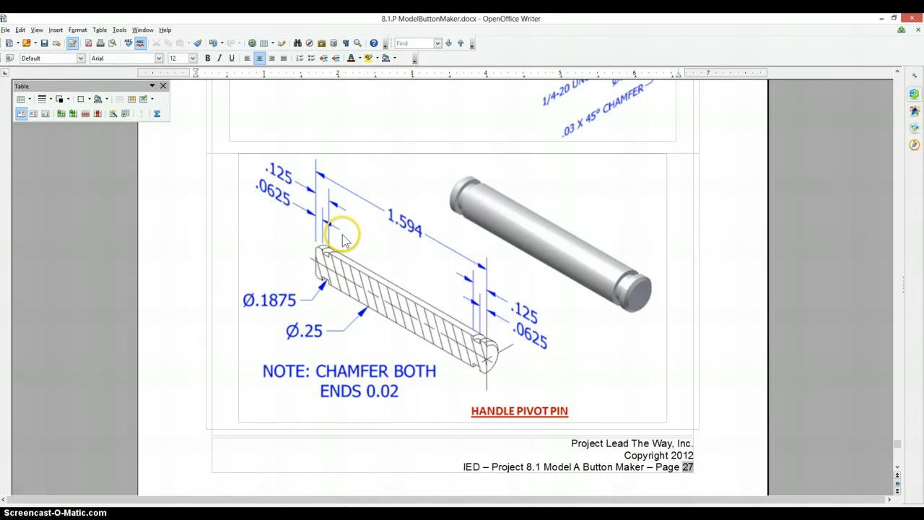
{"action": "mouse_move", "coordinate": [540, 363]}
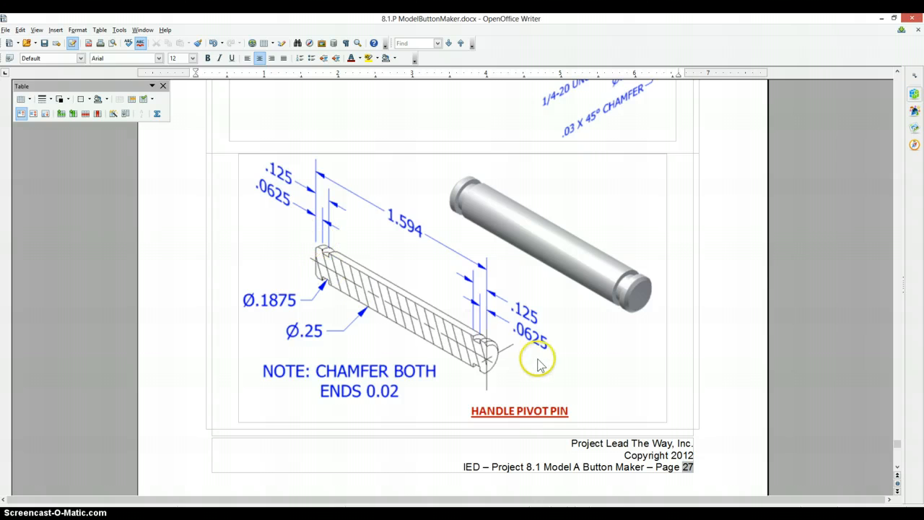
{"action": "mouse_move", "coordinate": [537, 367]}
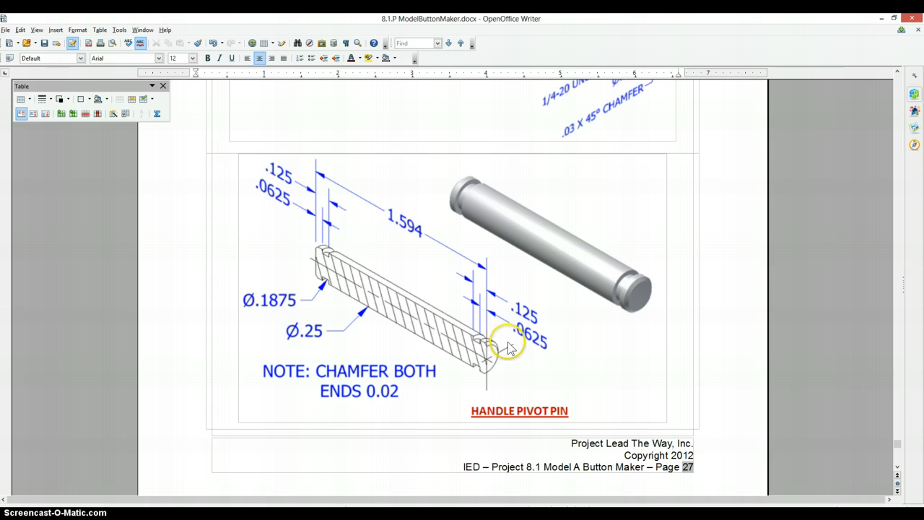
{"action": "mouse_move", "coordinate": [201, 330]}
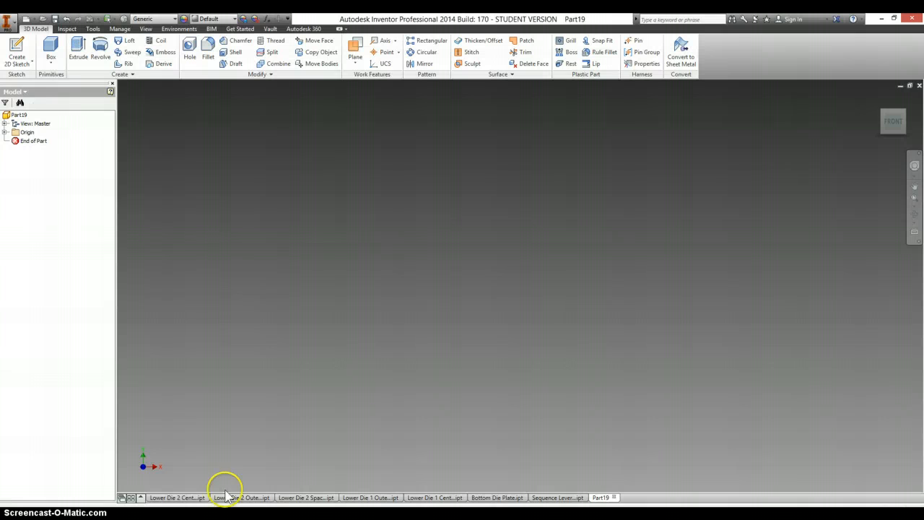
Sketch the pin's rectangular half-profile from the origin with two small groove notches trimmed into its top edge.
{"action": "left_click", "coordinate": [17, 47]}
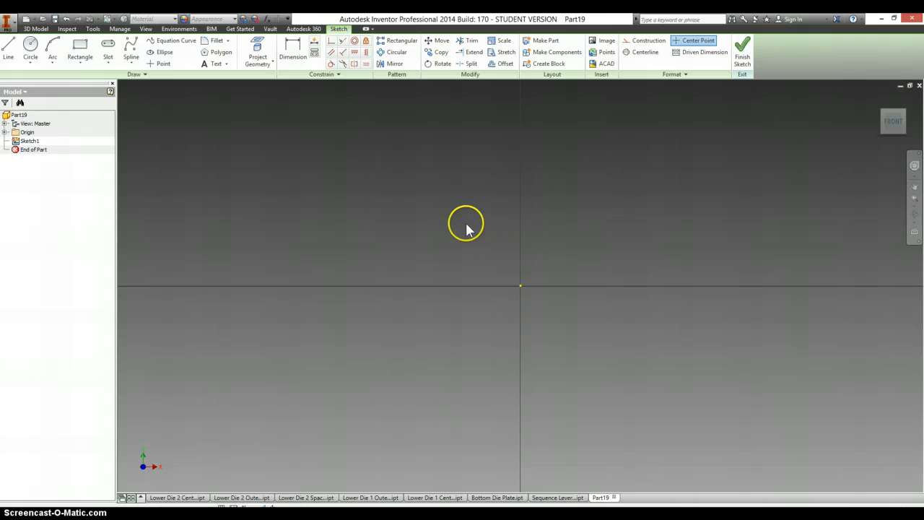
{"action": "mouse_move", "coordinate": [665, 252]}
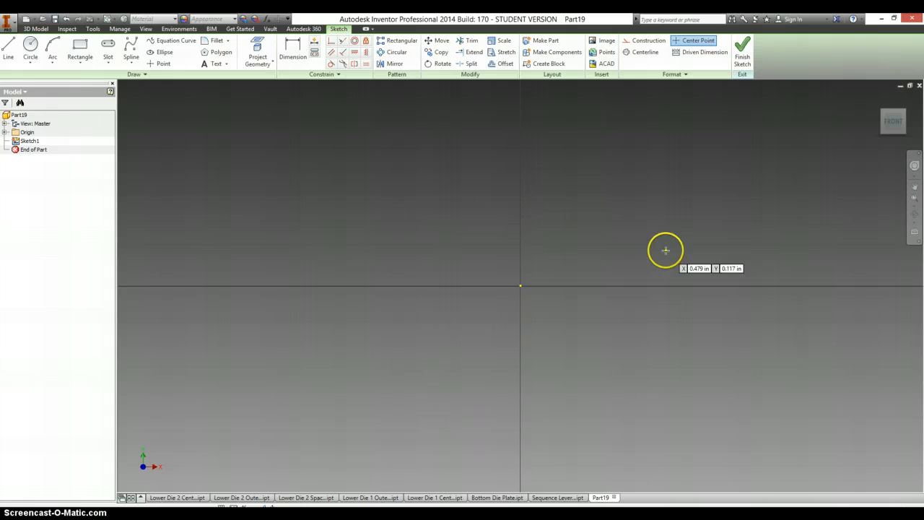
{"action": "left_click", "coordinate": [81, 45]}
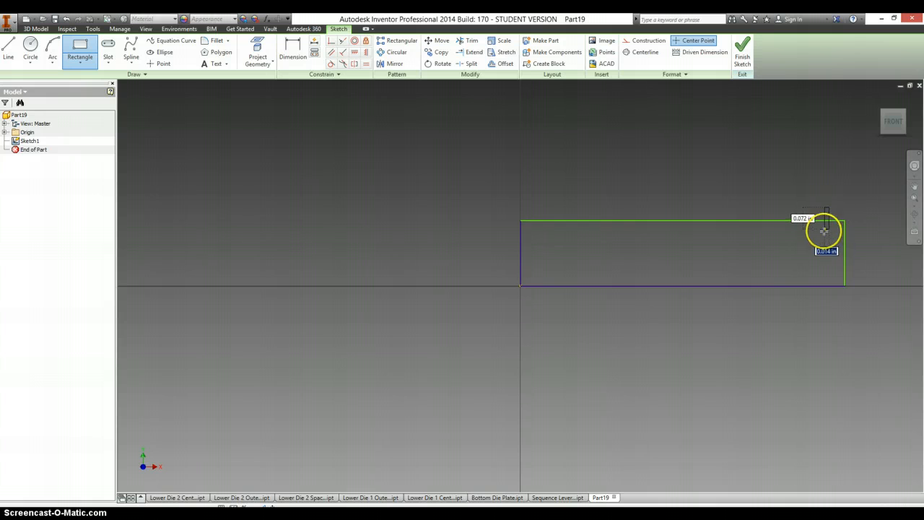
{"action": "mouse_move", "coordinate": [537, 210]}
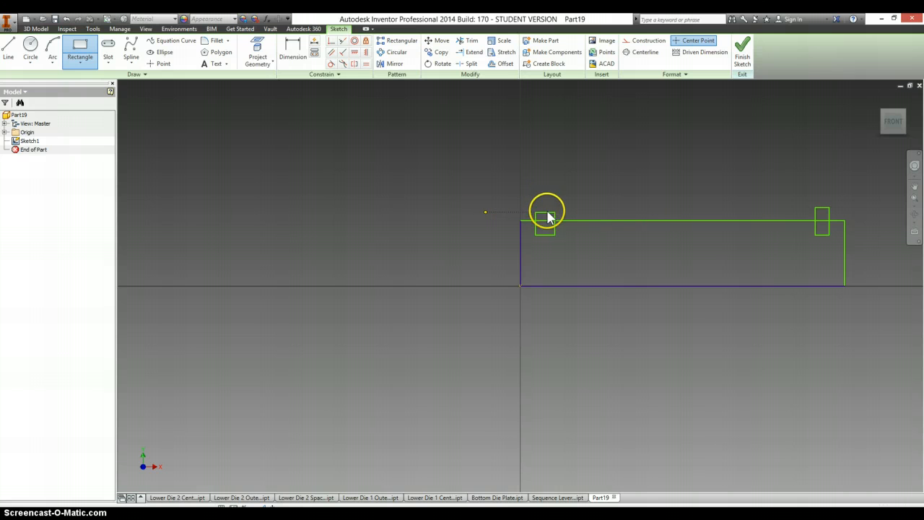
{"action": "left_click", "coordinate": [471, 41]}
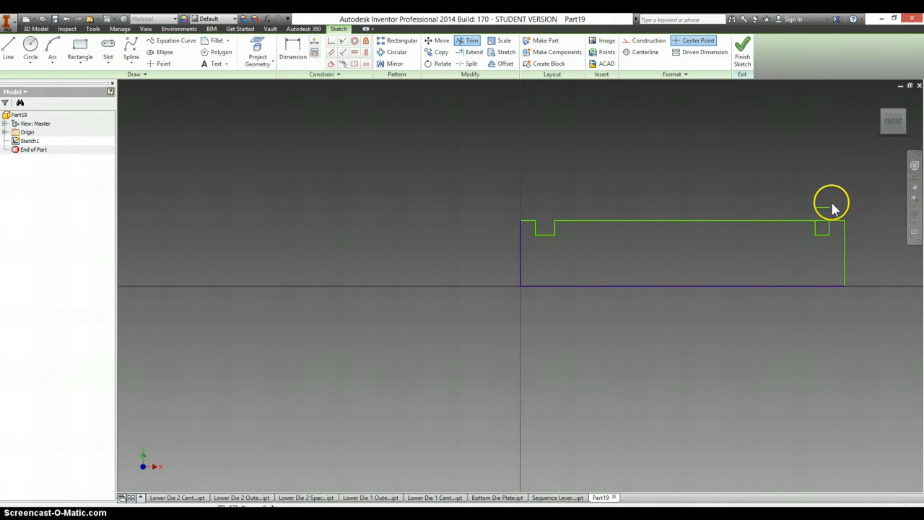
{"action": "left_click", "coordinate": [830, 209]}
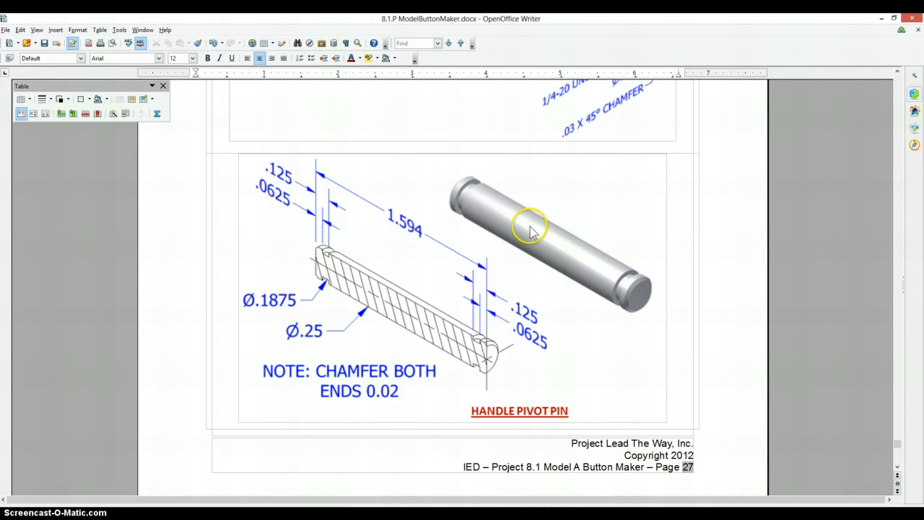
{"action": "mouse_move", "coordinate": [317, 234]}
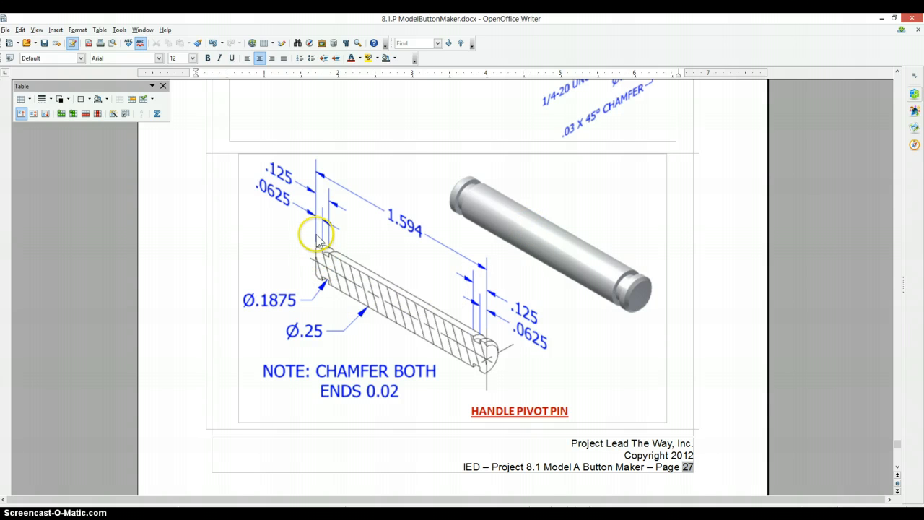
{"action": "mouse_move", "coordinate": [508, 291]}
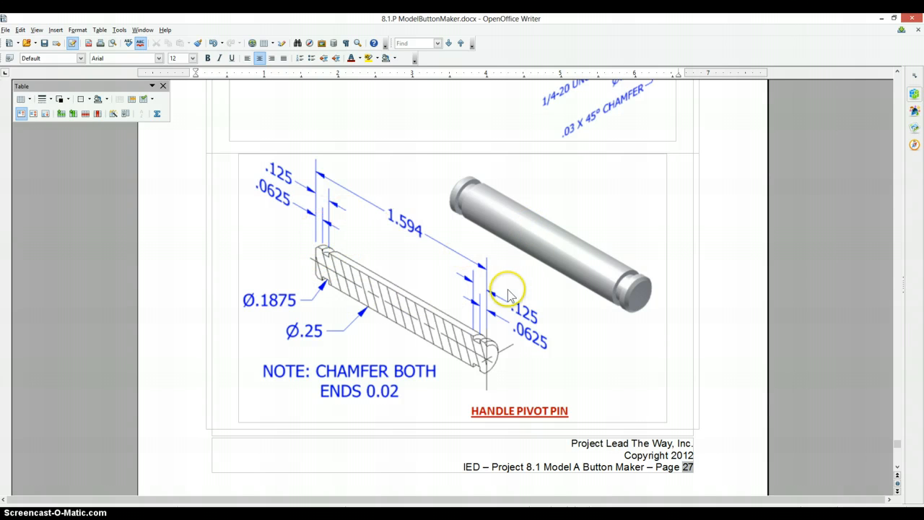
{"action": "mouse_move", "coordinate": [407, 237]}
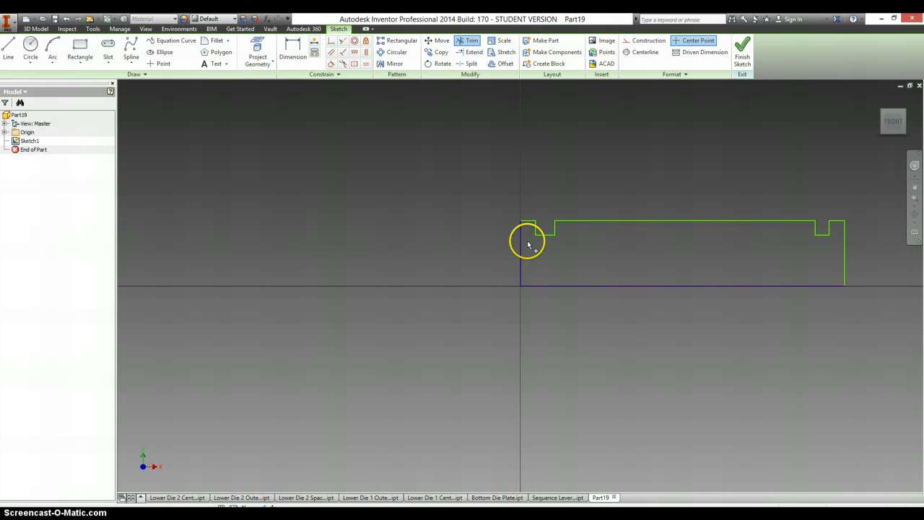
Dimension the profile 1.594 long with the right groove .125 from the end.
{"action": "left_click", "coordinate": [291, 52]}
{"action": "type", "text": "1.59"}
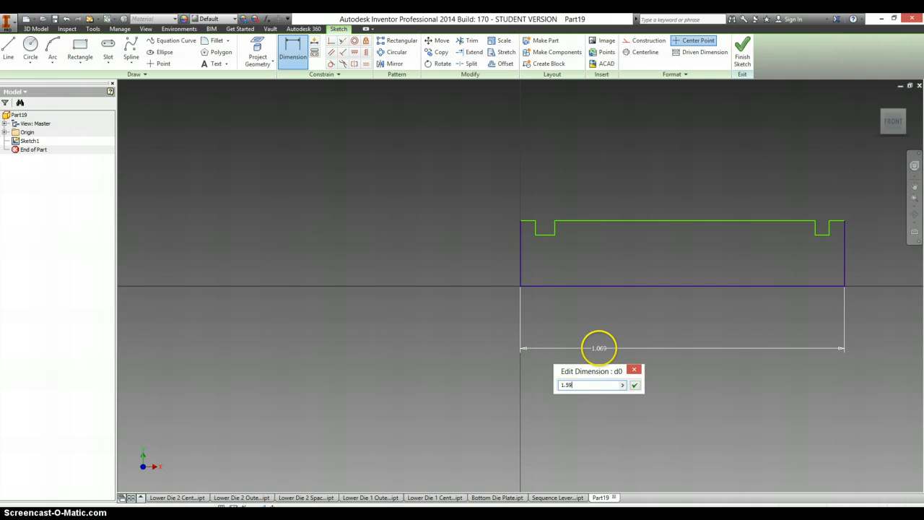
{"action": "left_click", "coordinate": [634, 384]}
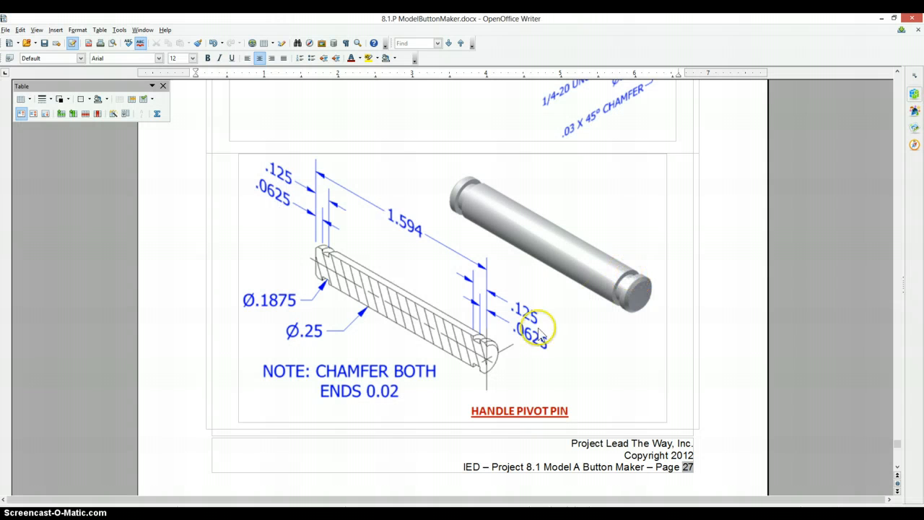
{"action": "mouse_move", "coordinate": [491, 344]}
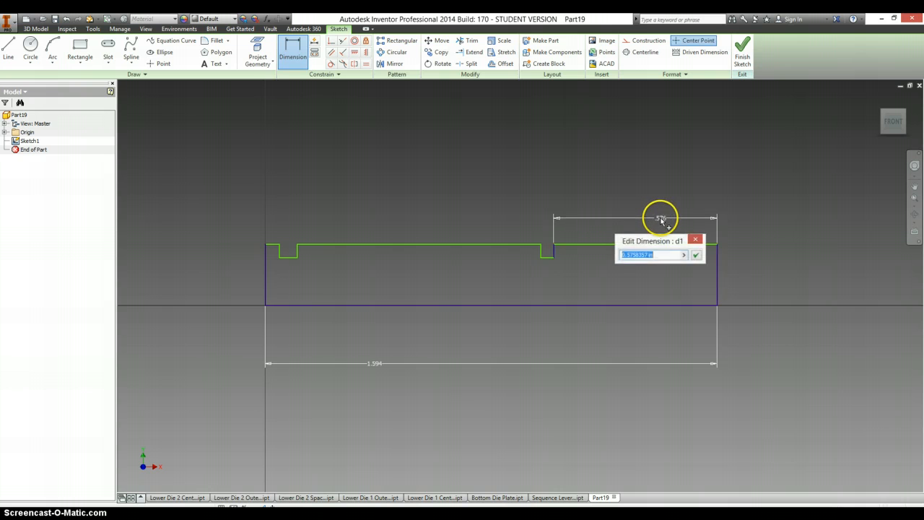
{"action": "left_click", "coordinate": [696, 254]}
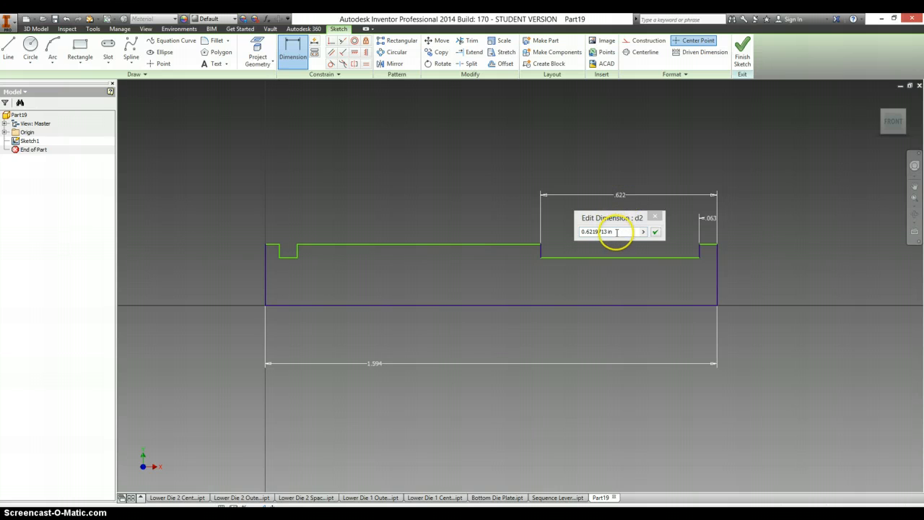
{"action": "type", "text": ".125"}
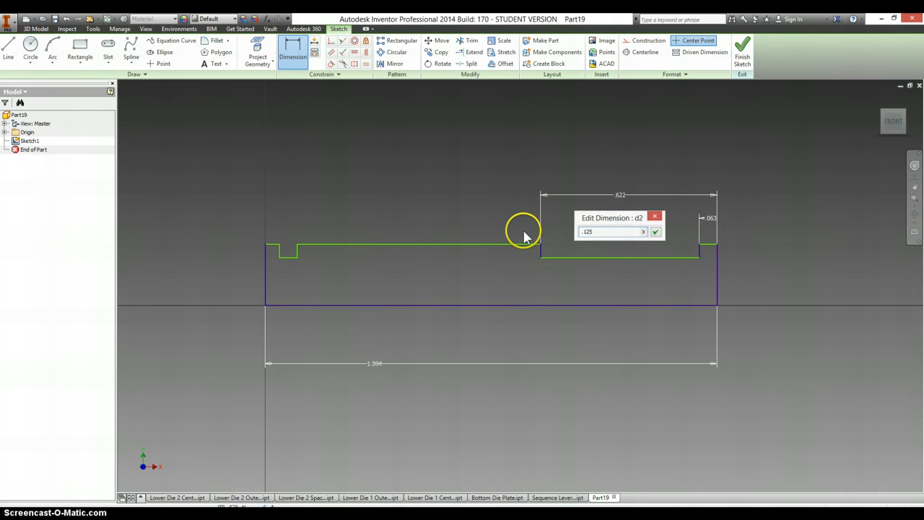
{"action": "left_click", "coordinate": [655, 231]}
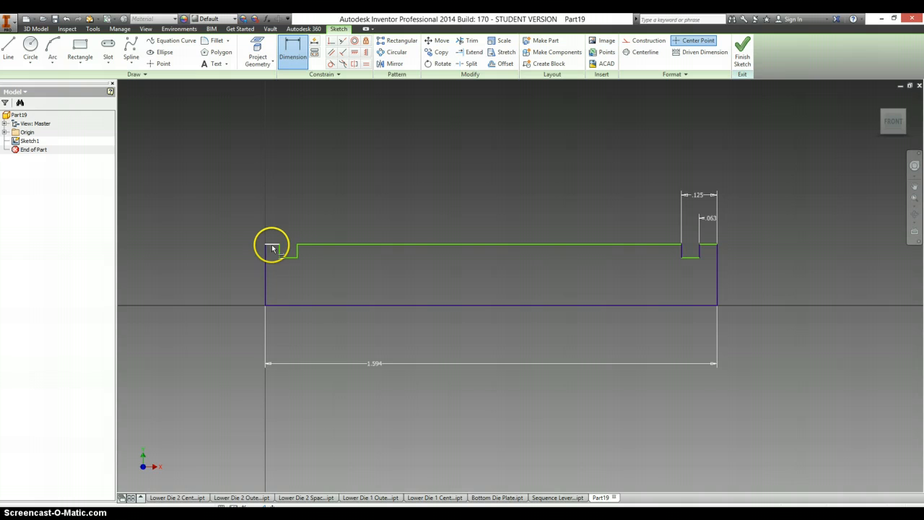
Dimension the groove width .063 and add the left-end dimension.
{"action": "left_click", "coordinate": [709, 218]}
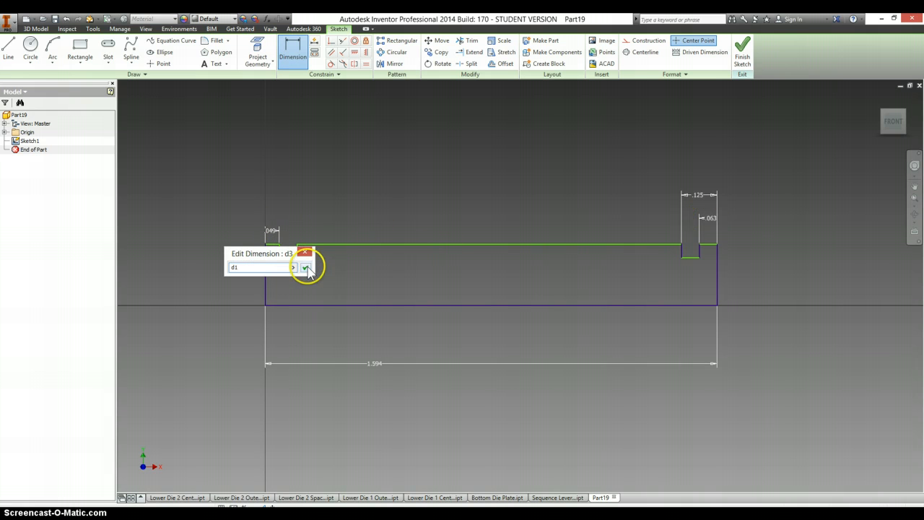
{"action": "left_click", "coordinate": [306, 267]}
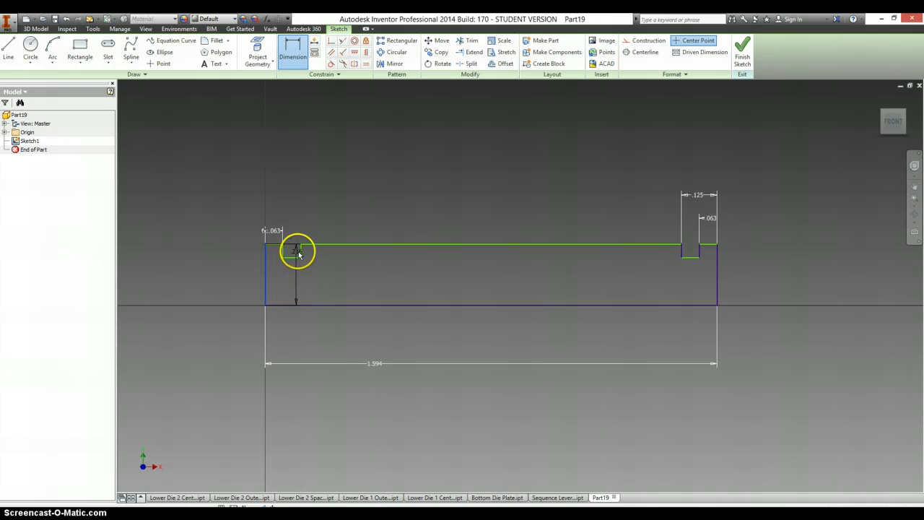
{"action": "left_click", "coordinate": [296, 249]}
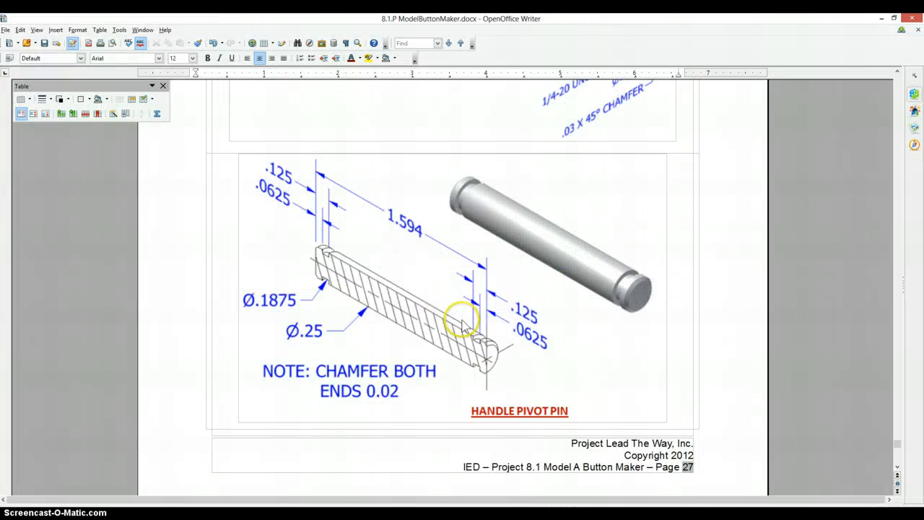
{"action": "mouse_move", "coordinate": [340, 325]}
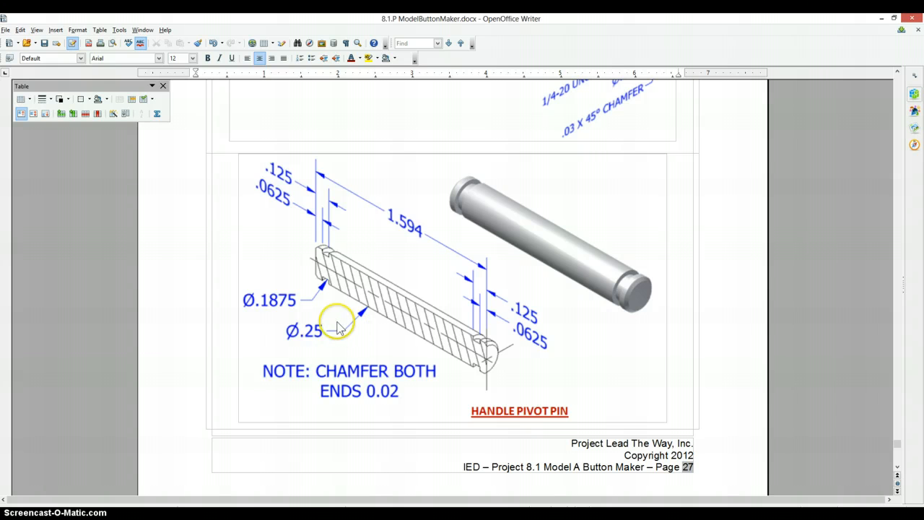
{"action": "mouse_move", "coordinate": [324, 338]}
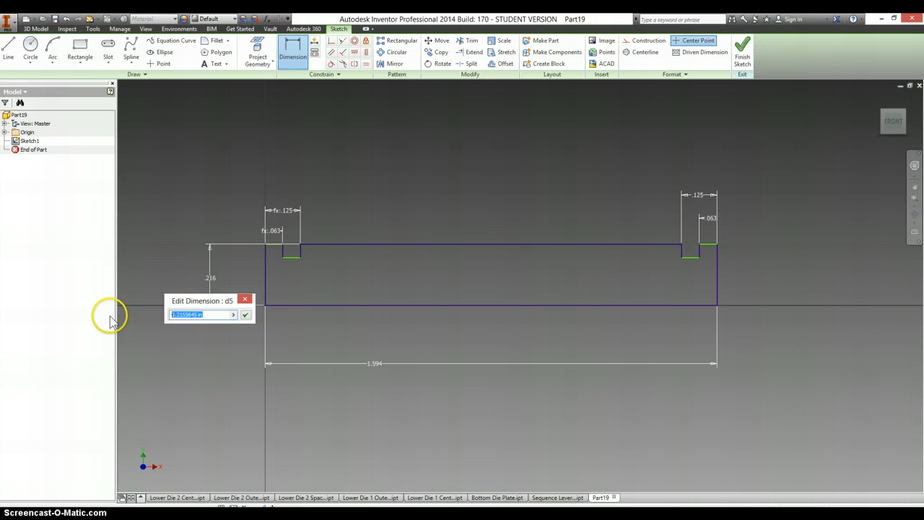
Place a dimension from the base line to the left groove floor, opening Edit Dimension.
{"action": "left_click", "coordinate": [245, 315]}
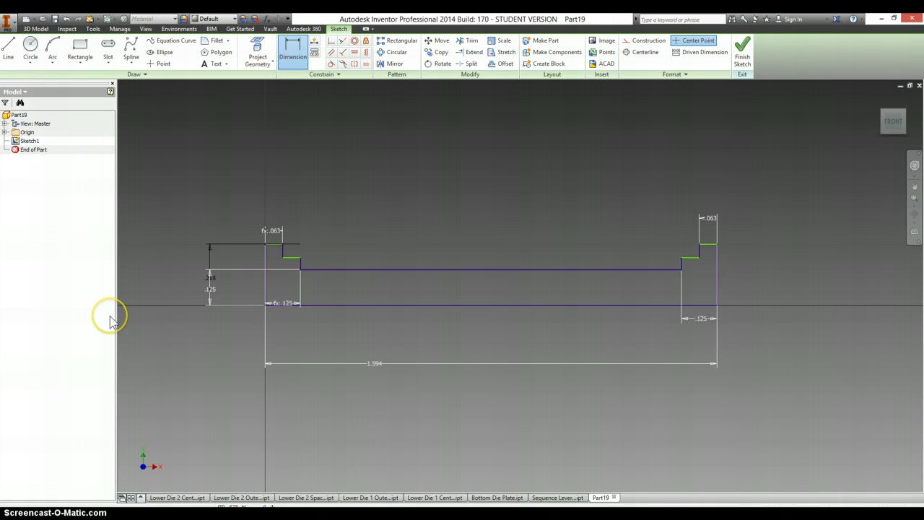
{"action": "mouse_move", "coordinate": [113, 321]}
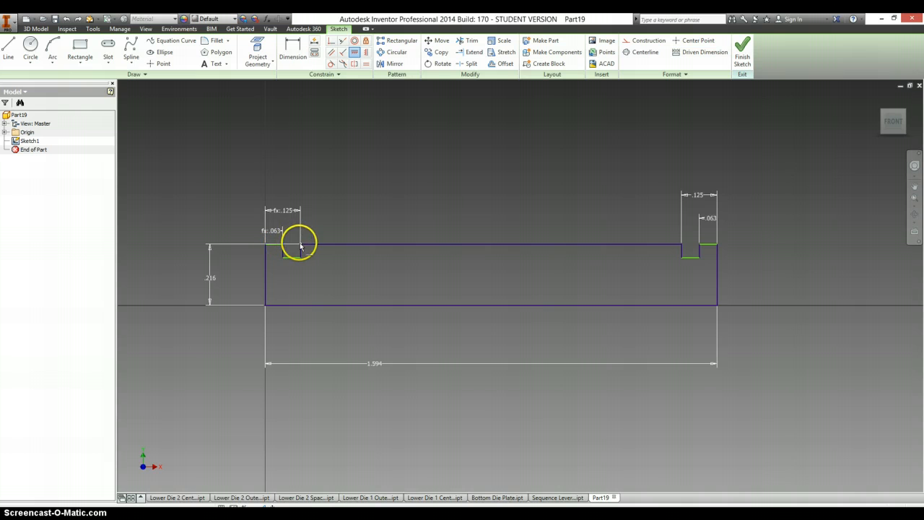
{"action": "mouse_move", "coordinate": [683, 248]}
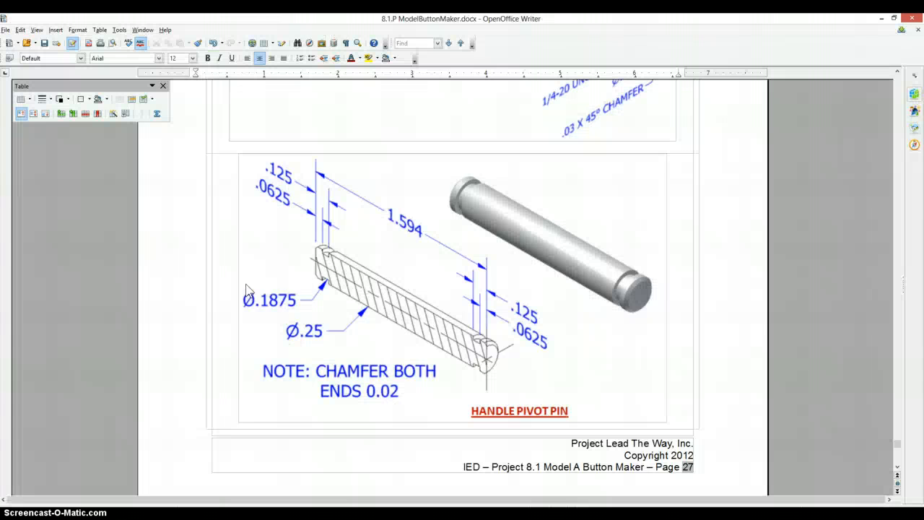
{"action": "mouse_move", "coordinate": [253, 306]}
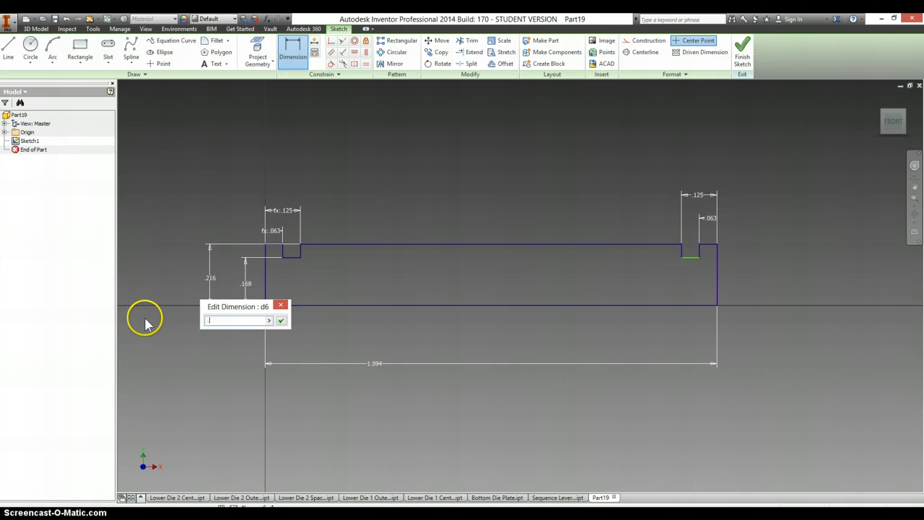
Set the groove floor to .1875/2 (.094) above the base and the profile height to .125.
{"action": "type", "text": ".1875/2"}
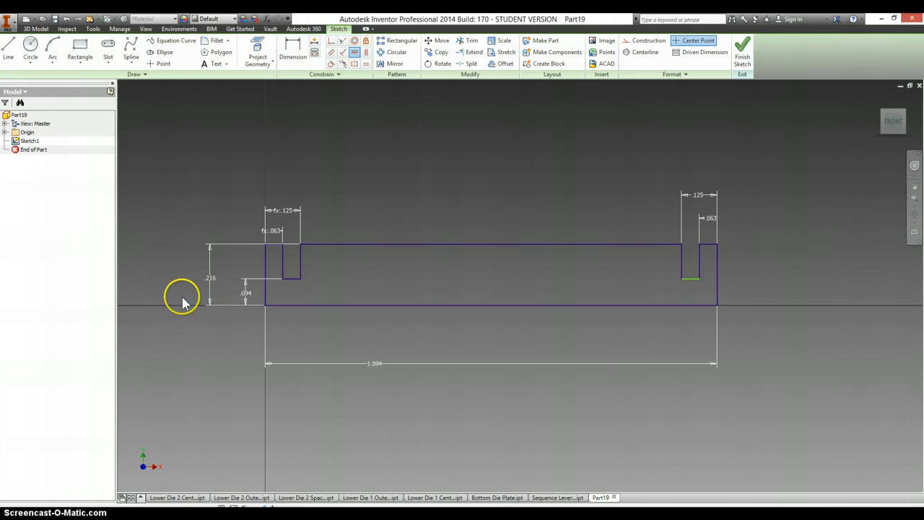
{"action": "left_click", "coordinate": [211, 277]}
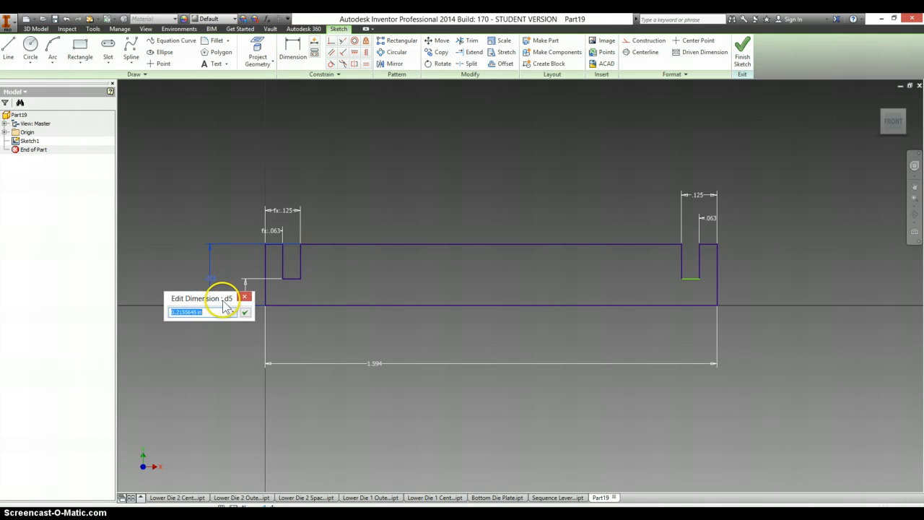
{"action": "left_click", "coordinate": [245, 312]}
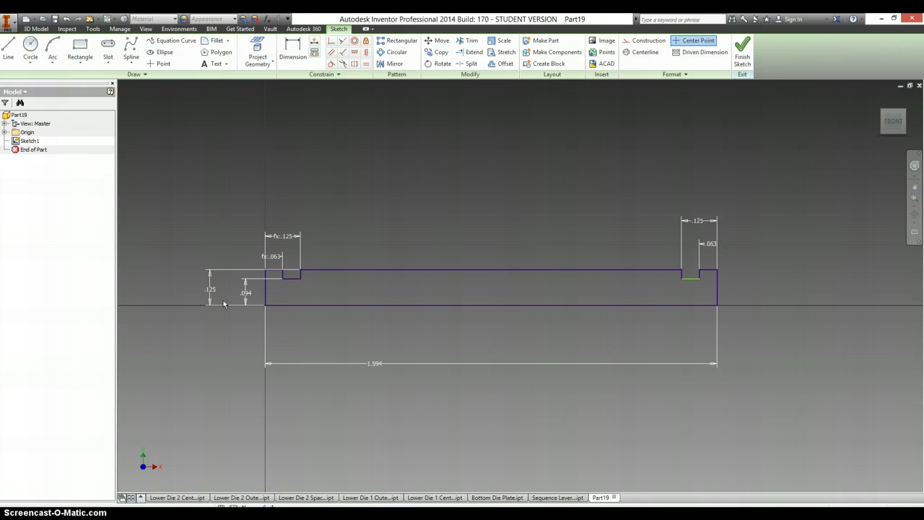
{"action": "mouse_move", "coordinate": [647, 302]}
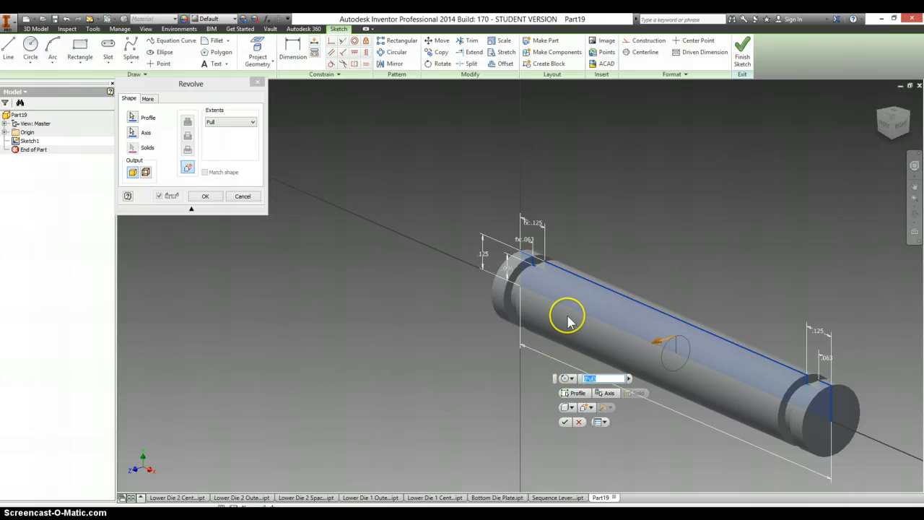
Revolve the profile about its bottom axis into a solid grooved pin.
{"action": "left_click", "coordinate": [205, 197]}
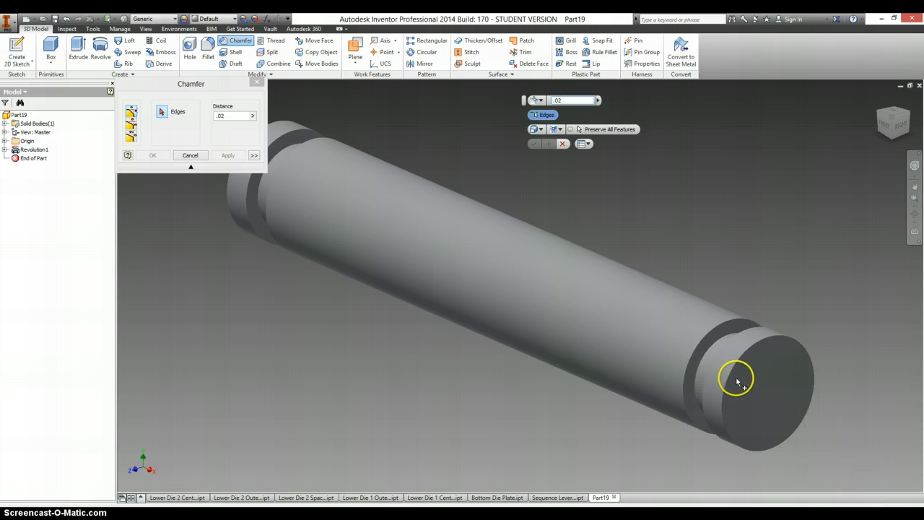
Apply a .02 chamfer to both circular end edges of the pin.
{"action": "left_click", "coordinate": [736, 378]}
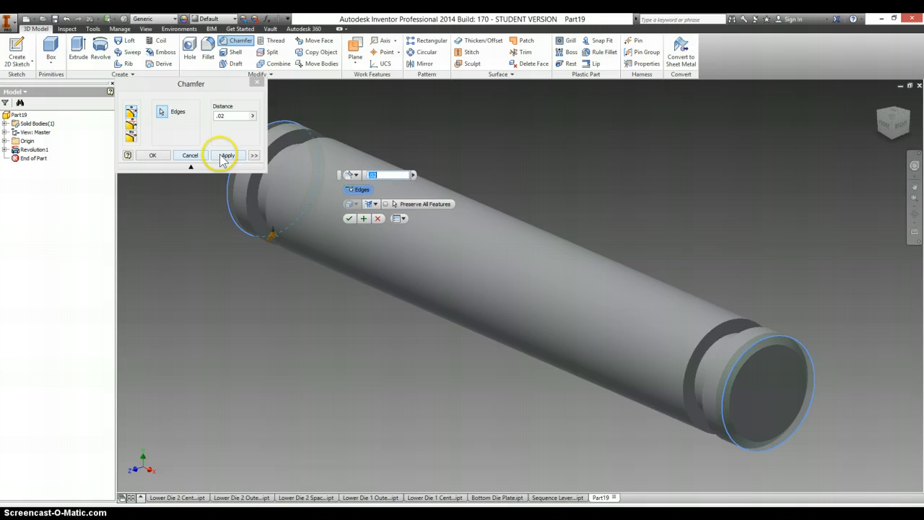
{"action": "left_click", "coordinate": [229, 156]}
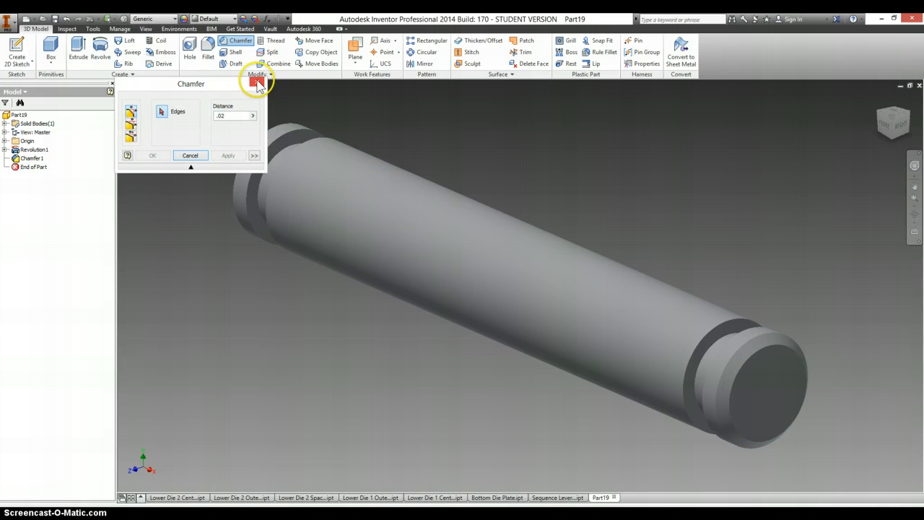
{"action": "left_click", "coordinate": [190, 156]}
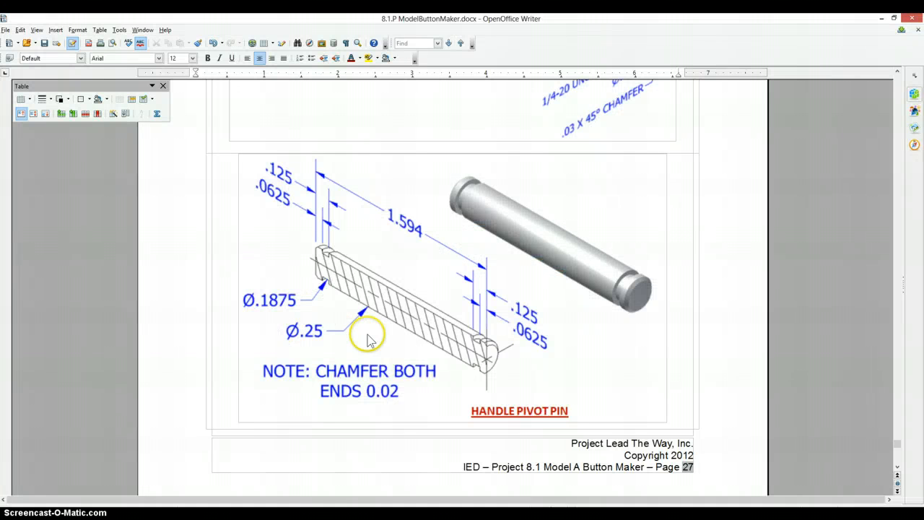
{"action": "mouse_move", "coordinate": [505, 398]}
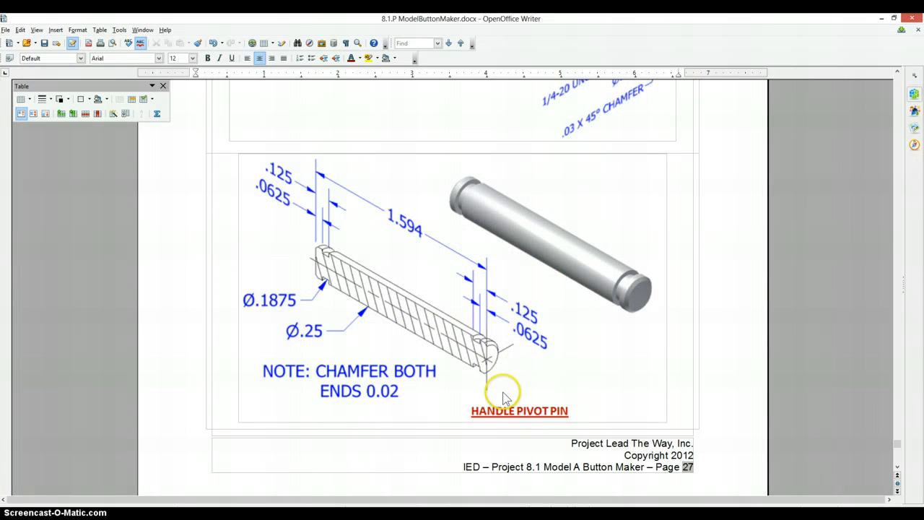
Scroll through the Button Maker project document between the Handle Pivot Pin and Base Plate drawings.
{"action": "scroll", "scroll_direction": "up", "scroll_amount": 3}
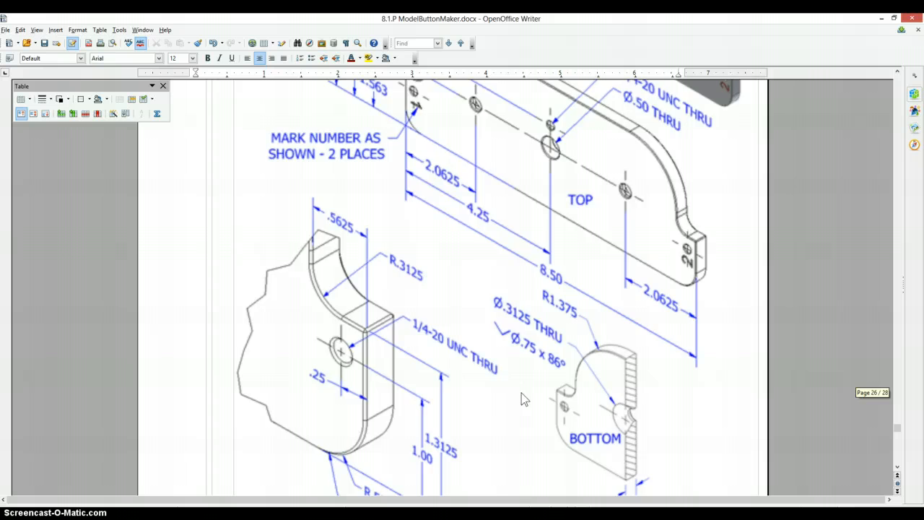
{"action": "scroll", "scroll_direction": "up", "scroll_amount": 3}
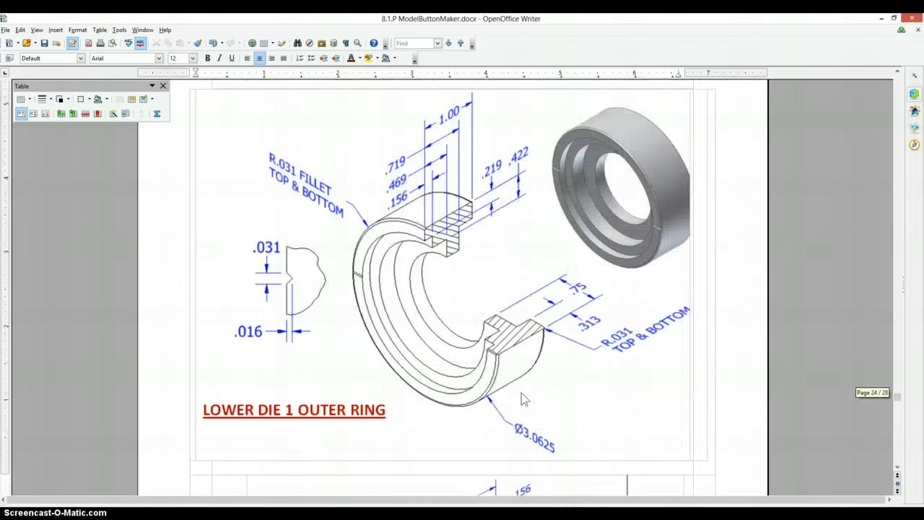
{"action": "scroll", "scroll_direction": "up", "scroll_amount": 3}
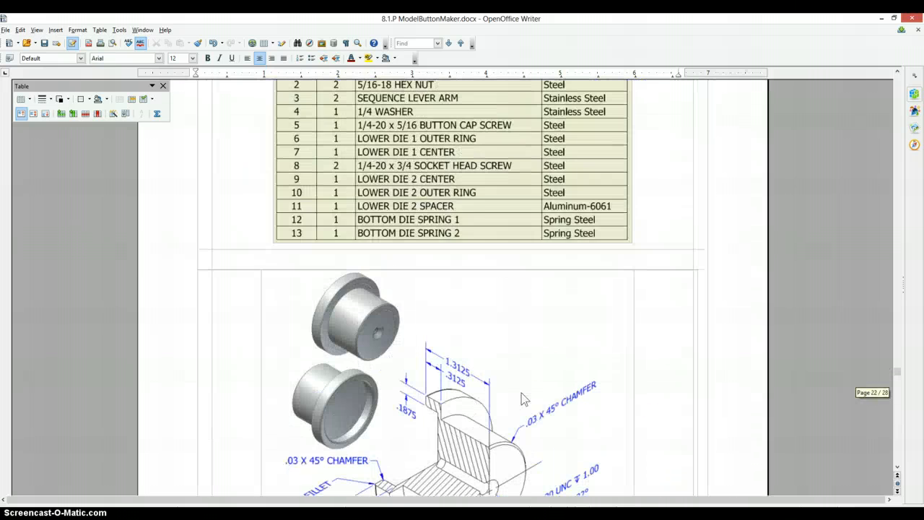
{"action": "scroll", "scroll_direction": "up", "scroll_amount": 3}
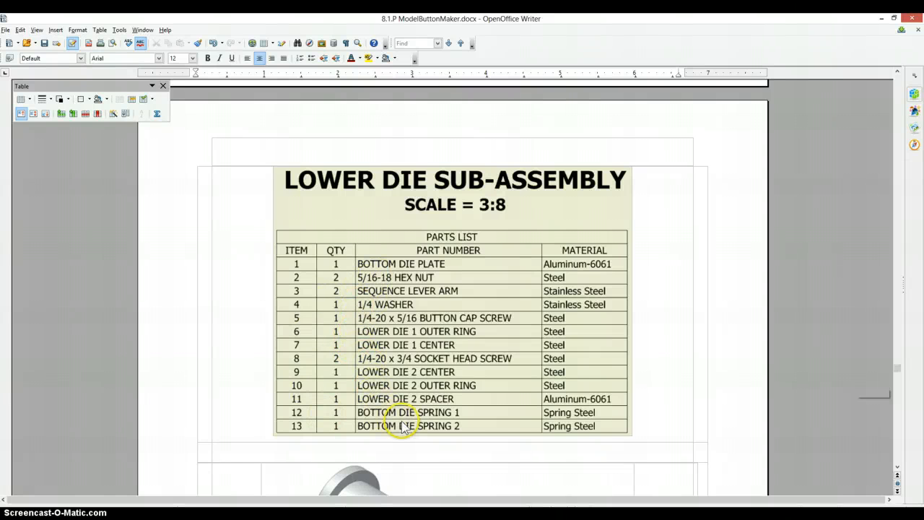
{"action": "mouse_move", "coordinate": [422, 426]}
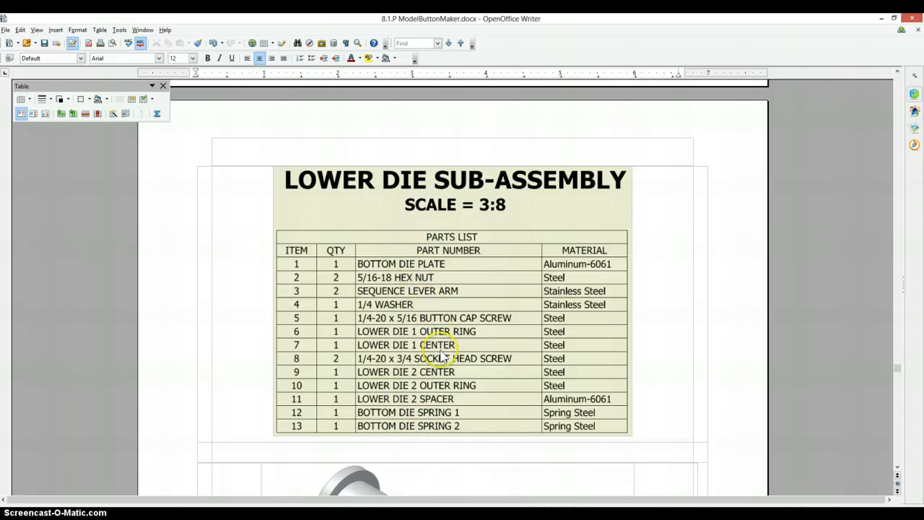
{"action": "mouse_move", "coordinate": [500, 416]}
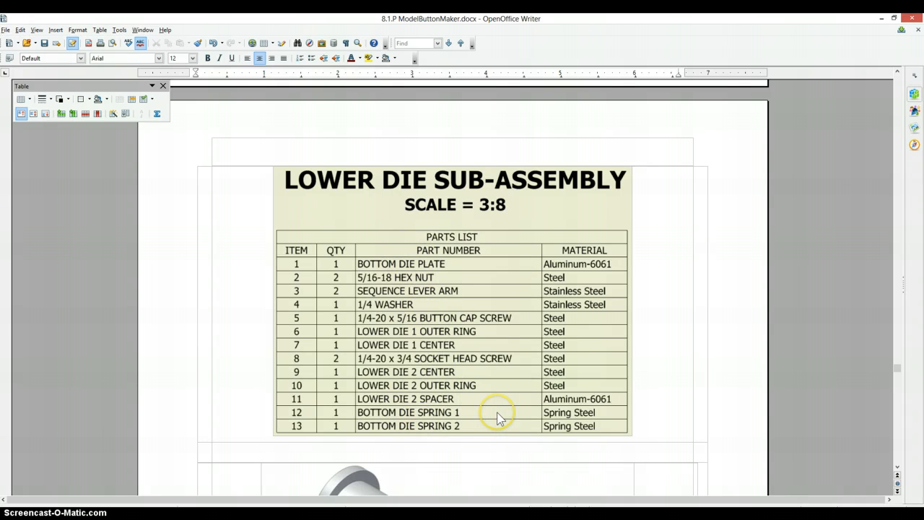
{"action": "scroll", "scroll_direction": "down", "scroll_amount": 3}
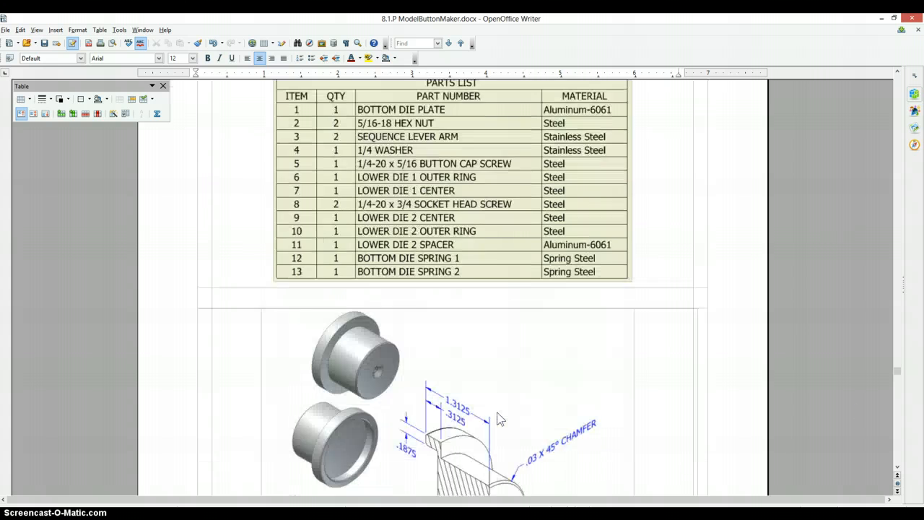
{"action": "scroll", "scroll_direction": "down", "scroll_amount": 3}
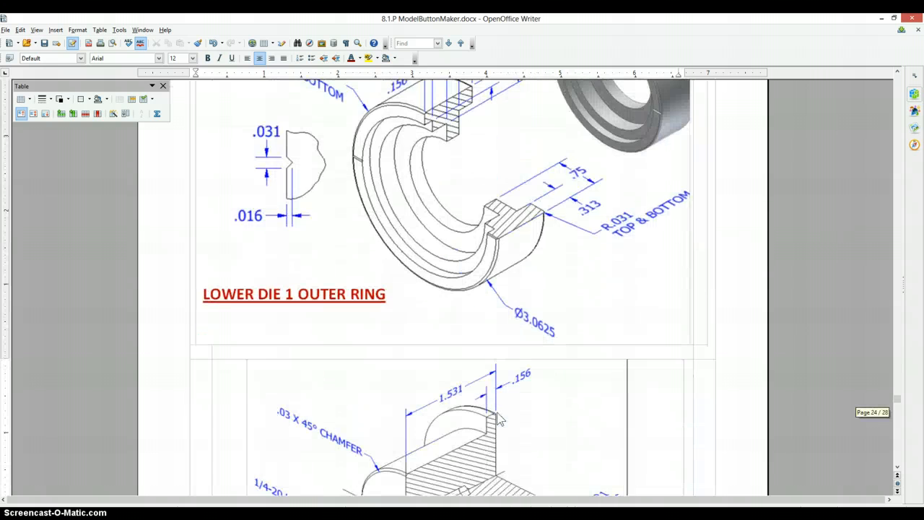
{"action": "scroll", "scroll_direction": "down", "scroll_amount": 3}
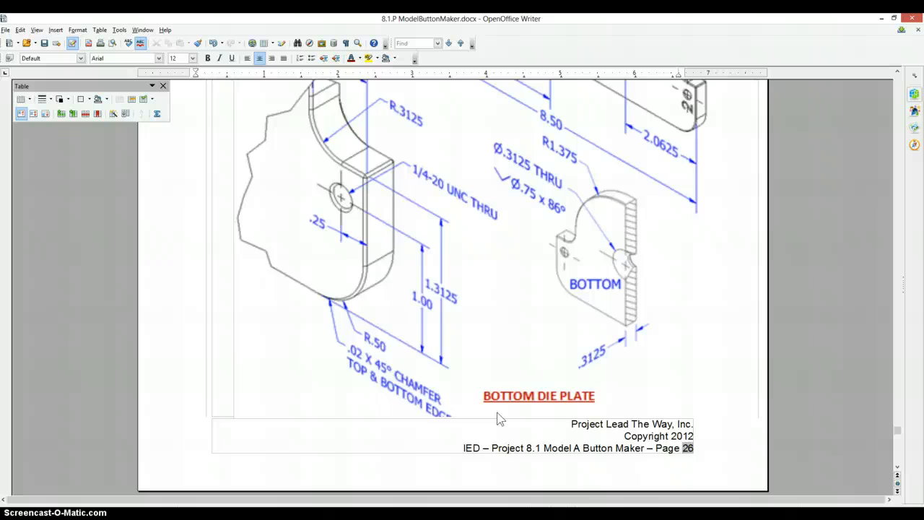
{"action": "scroll", "scroll_direction": "down", "scroll_amount": 3}
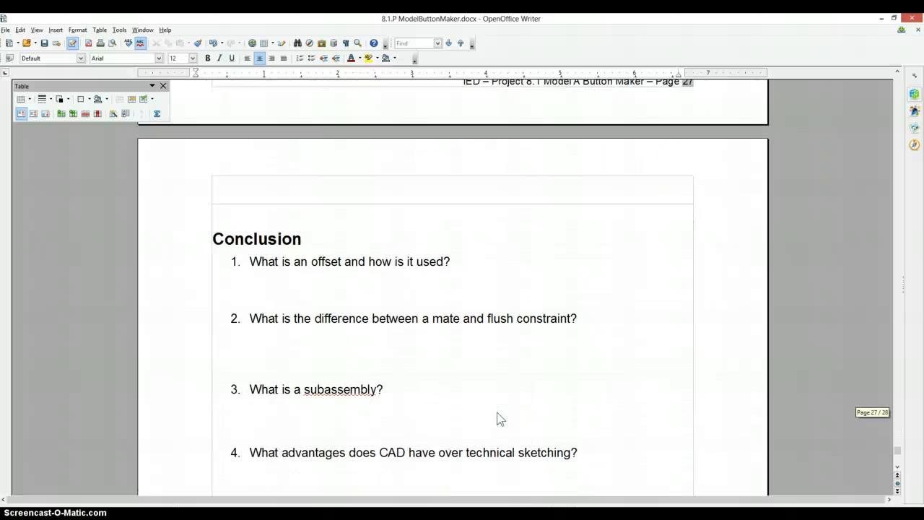
{"action": "scroll", "scroll_direction": "up", "scroll_amount": 3}
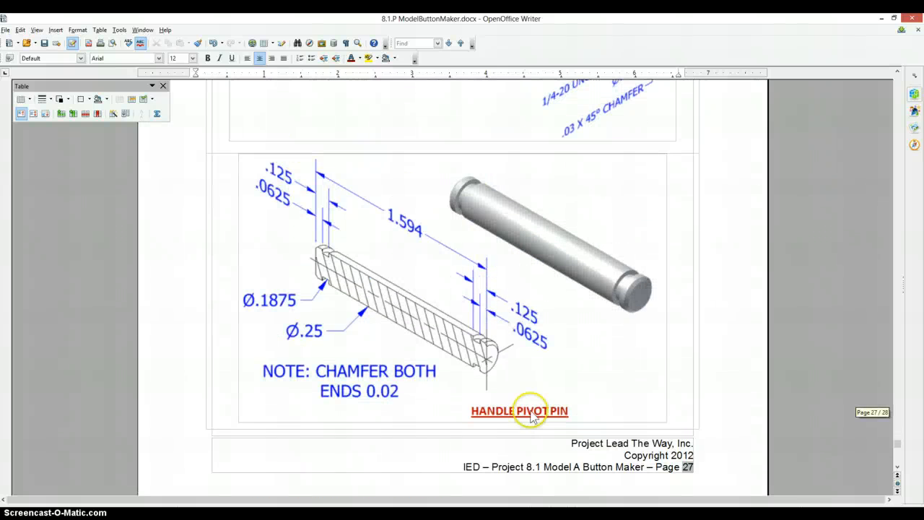
{"action": "scroll", "scroll_direction": "up", "scroll_amount": 3}
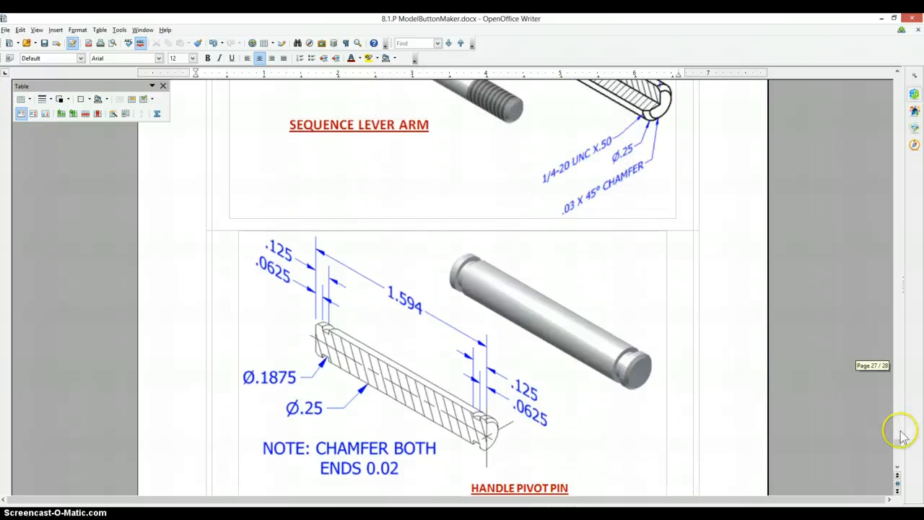
{"action": "scroll", "scroll_direction": "up", "scroll_amount": 3}
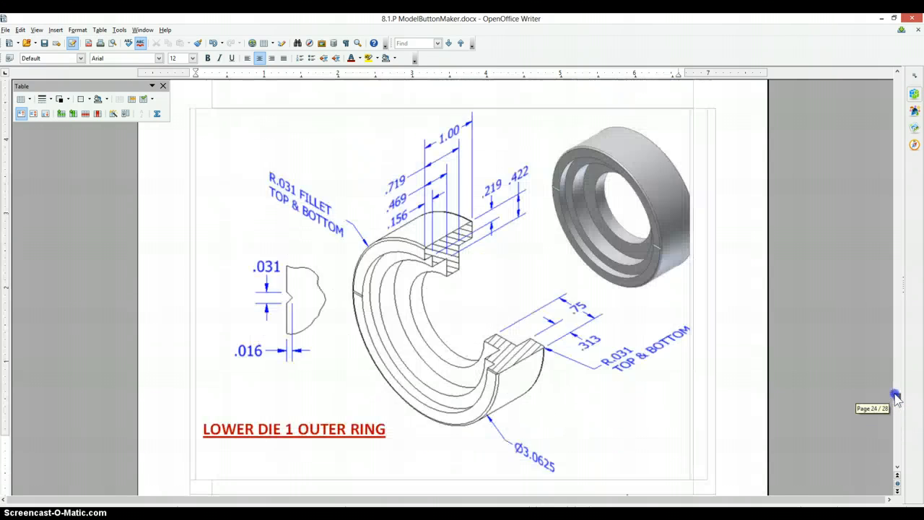
{"action": "scroll", "scroll_direction": "up", "scroll_amount": 3}
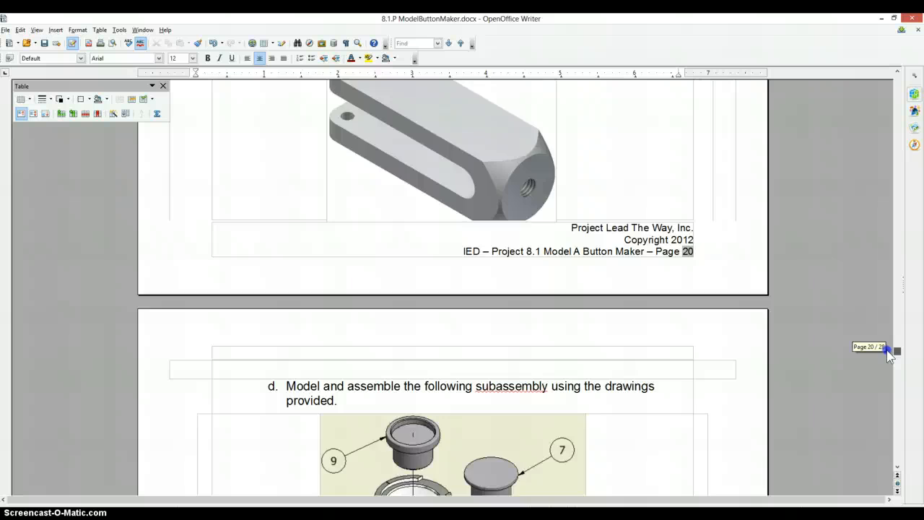
{"action": "scroll", "scroll_direction": "up", "scroll_amount": 3}
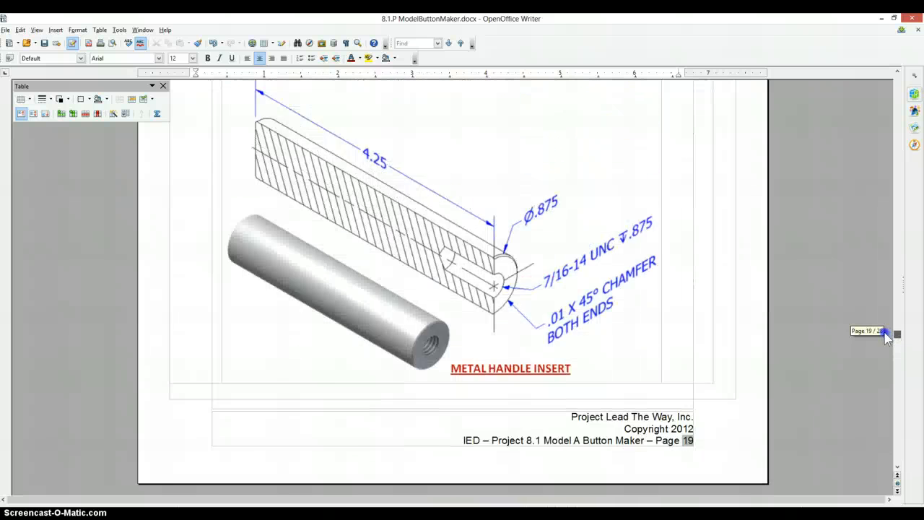
{"action": "scroll", "scroll_direction": "up", "scroll_amount": 3}
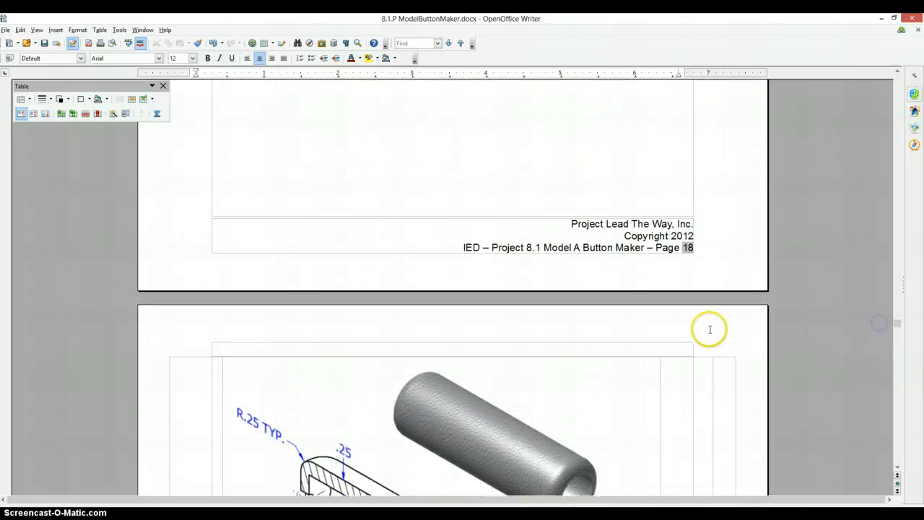
{"action": "scroll", "scroll_direction": "down", "scroll_amount": 3}
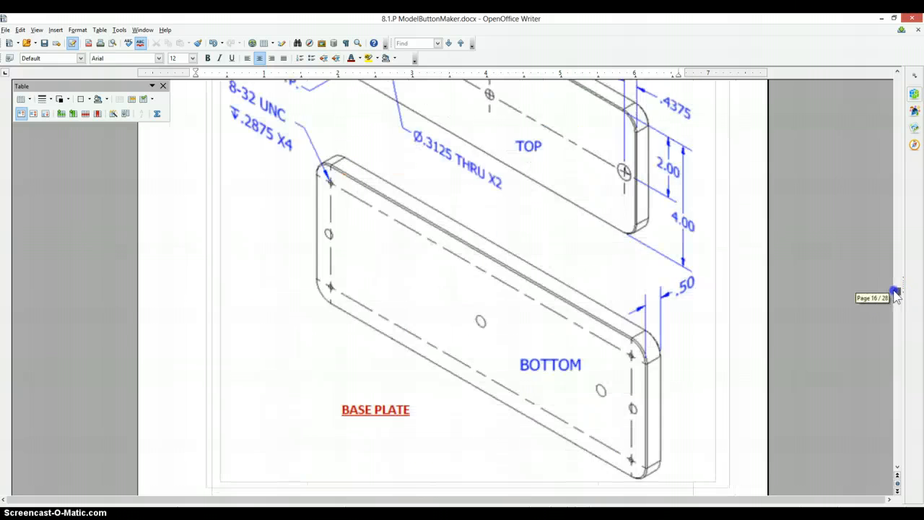
Scroll to the Button Press Assembly parts list showing the Handle Pivot Pin's material as Steel.
{"action": "scroll", "scroll_direction": "up", "scroll_amount": 3}
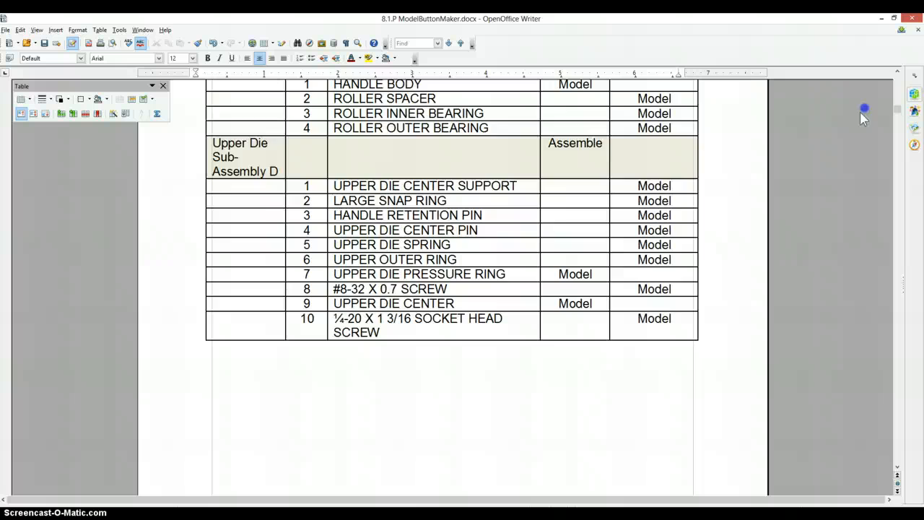
{"action": "scroll", "scroll_direction": "up", "scroll_amount": 3}
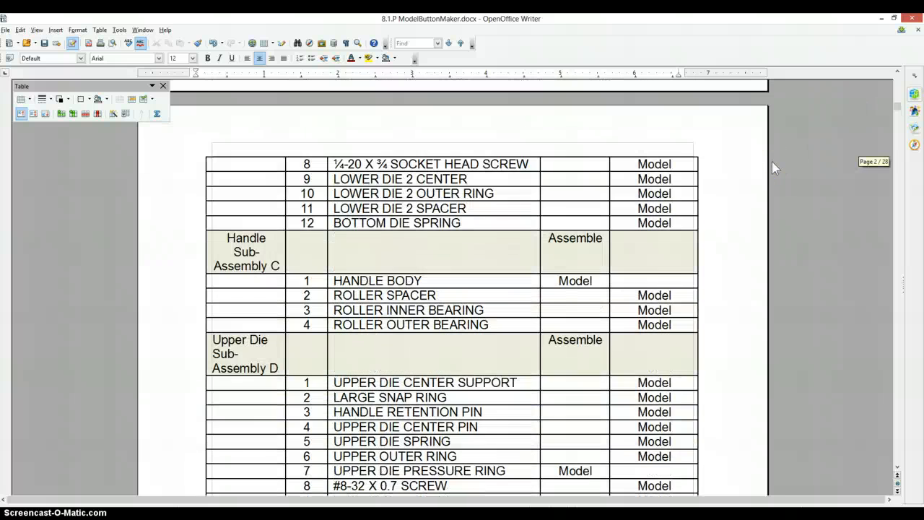
{"action": "scroll", "scroll_direction": "up", "scroll_amount": 3}
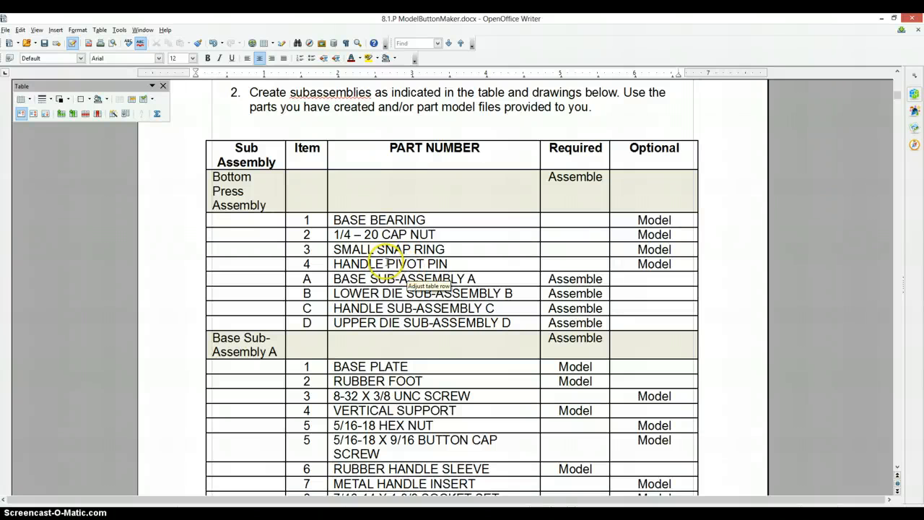
{"action": "mouse_move", "coordinate": [647, 262]}
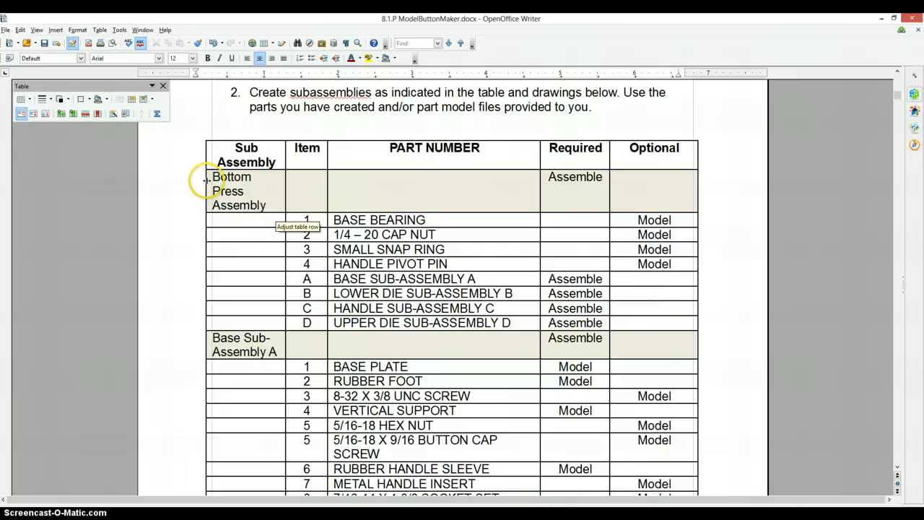
{"action": "scroll", "scroll_direction": "down", "scroll_amount": 3}
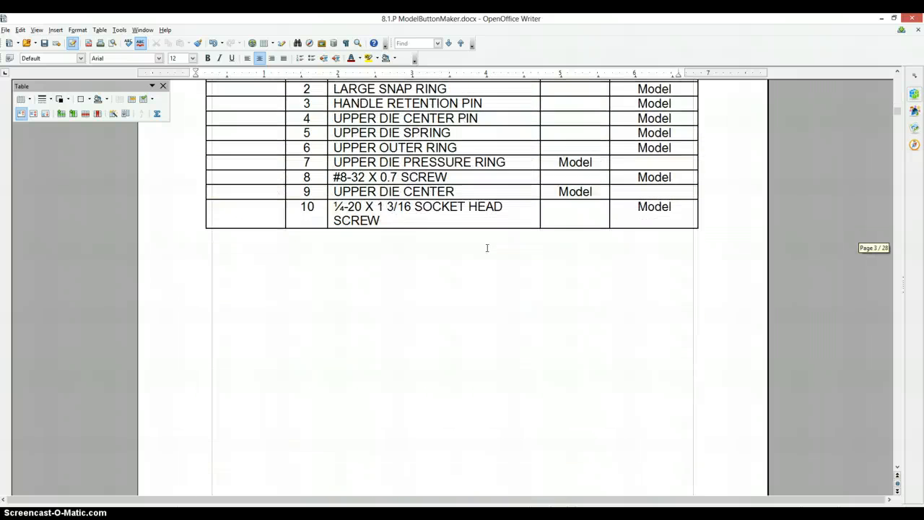
{"action": "scroll", "scroll_direction": "down", "scroll_amount": 3}
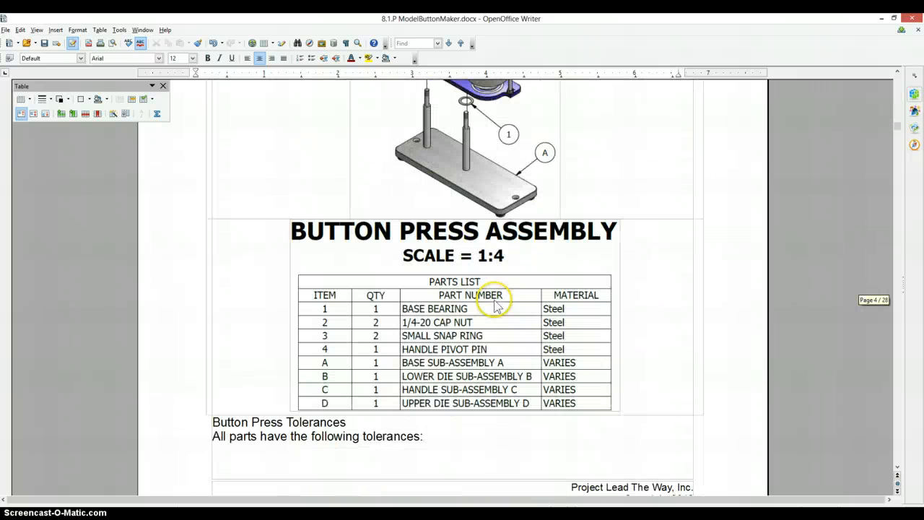
{"action": "mouse_move", "coordinate": [520, 351]}
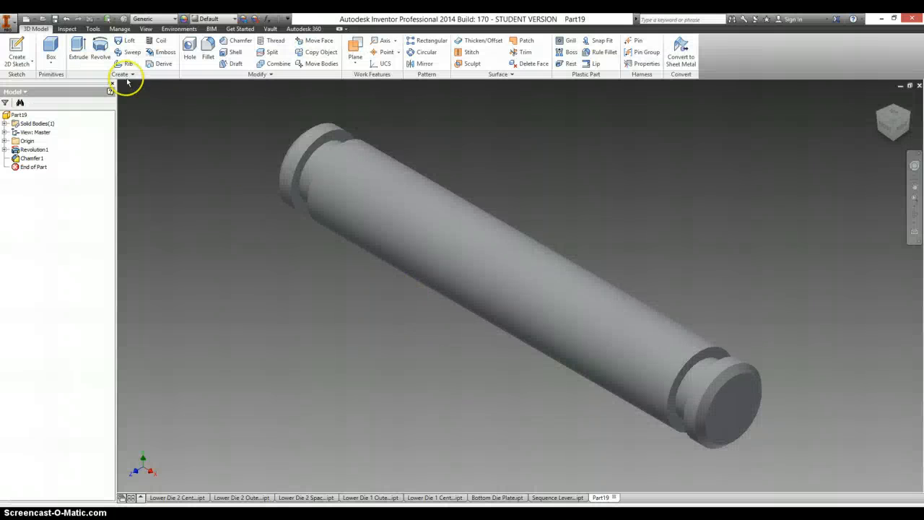
Set the part's material to Steel, Alloy in iProperties' Physical tab and apply it.
{"action": "right_click", "coordinate": [17, 116]}
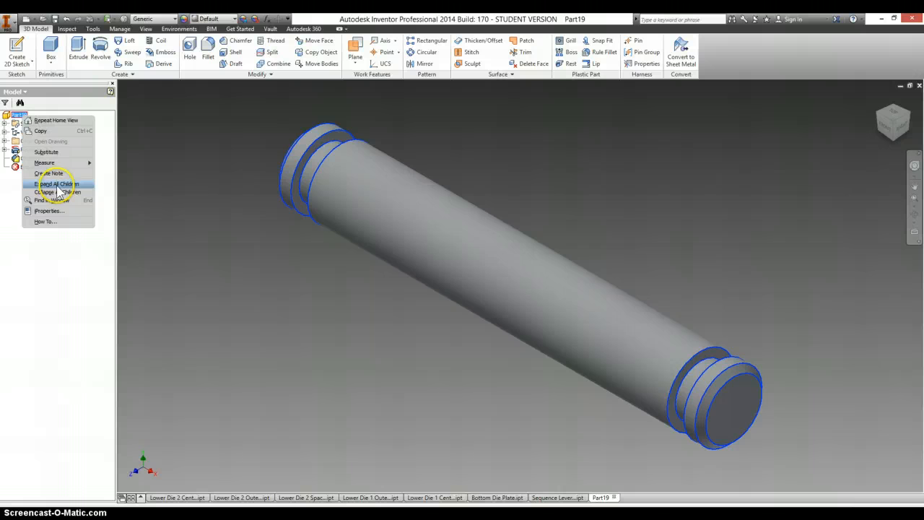
{"action": "left_click", "coordinate": [49, 211]}
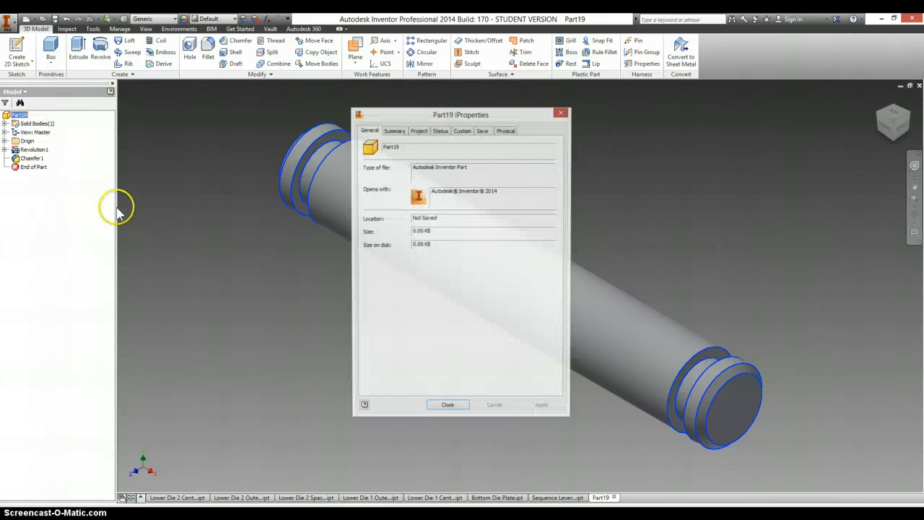
{"action": "left_click", "coordinate": [505, 129]}
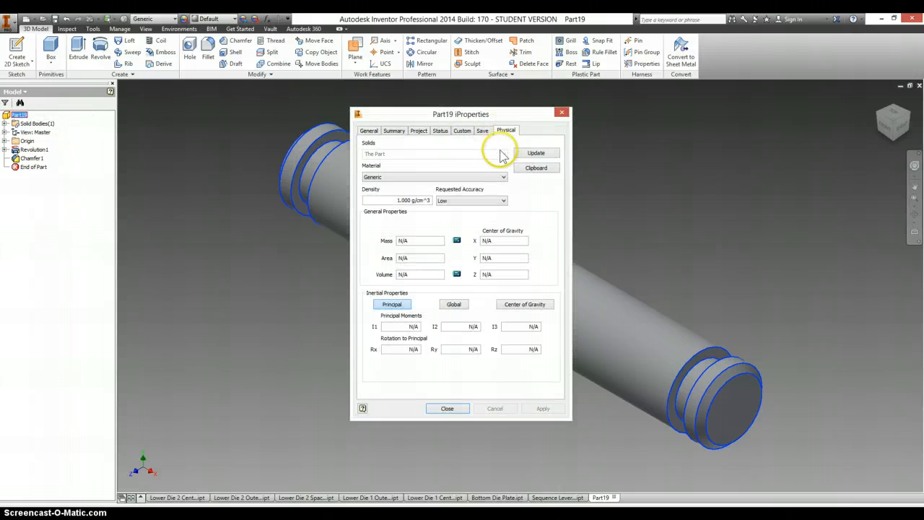
{"action": "left_click", "coordinate": [502, 176]}
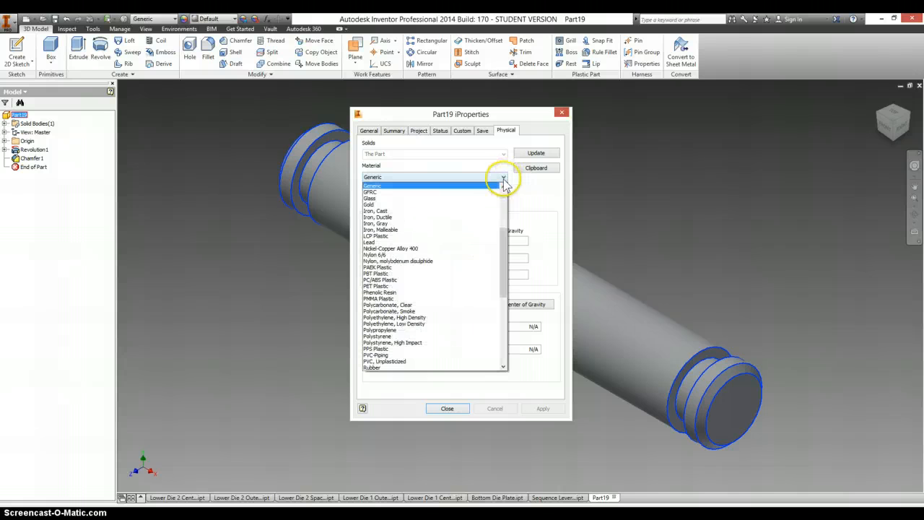
{"action": "scroll", "scroll_direction": "down", "scroll_amount": 3}
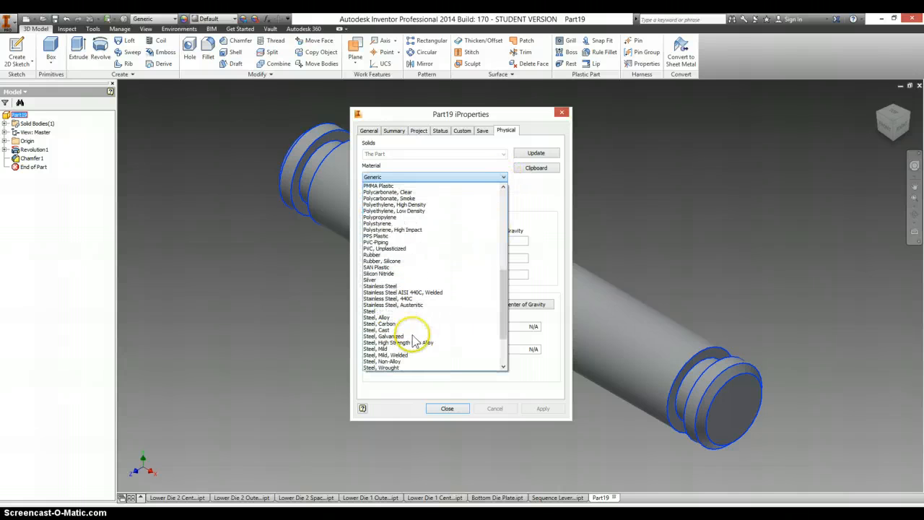
{"action": "left_click", "coordinate": [377, 317]}
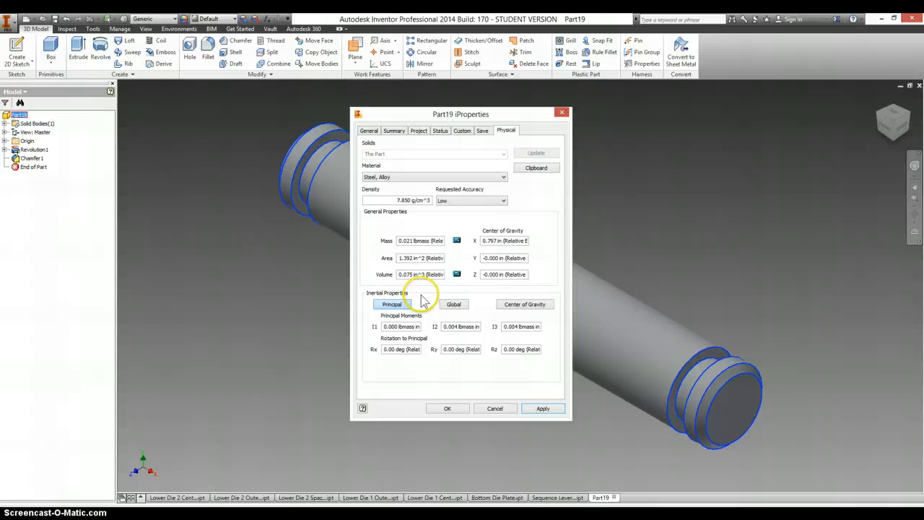
{"action": "left_click", "coordinate": [502, 176]}
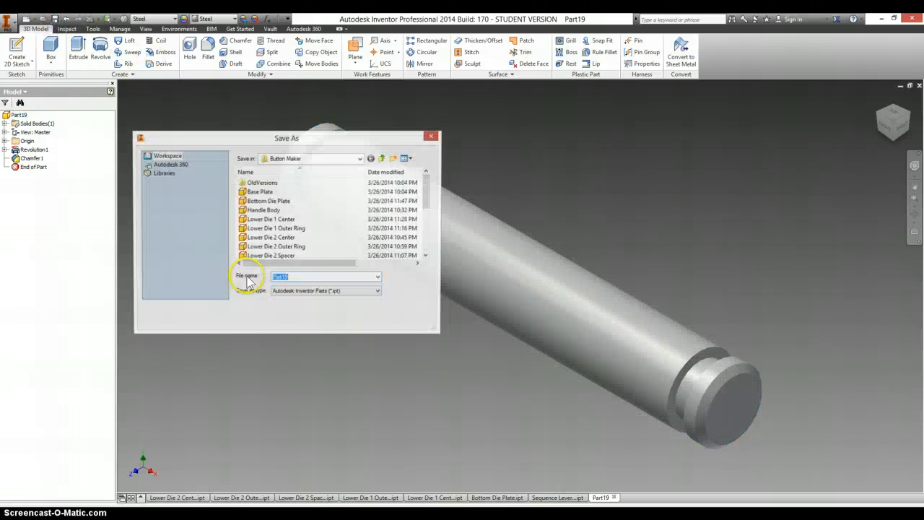
Begin entering the file name 'Handl…' for the pivot pin in the Save As dialog.
{"action": "type", "text": "Handl"}
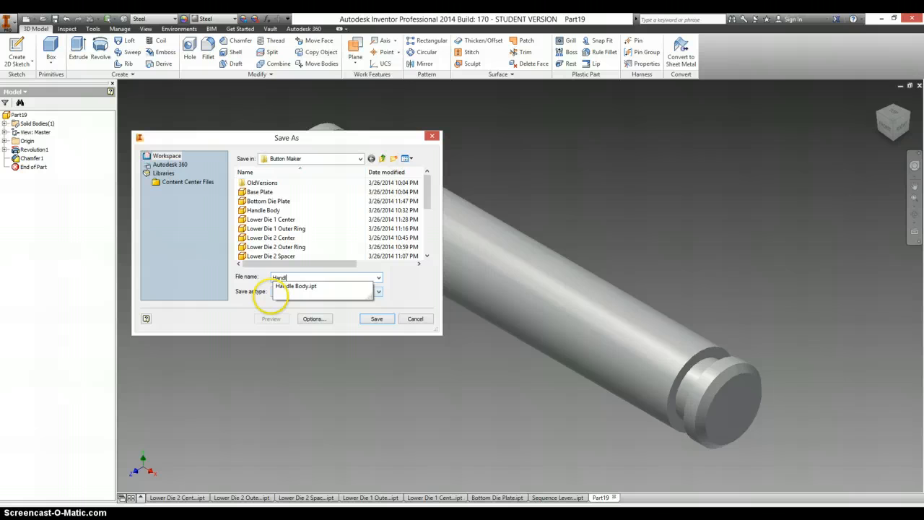